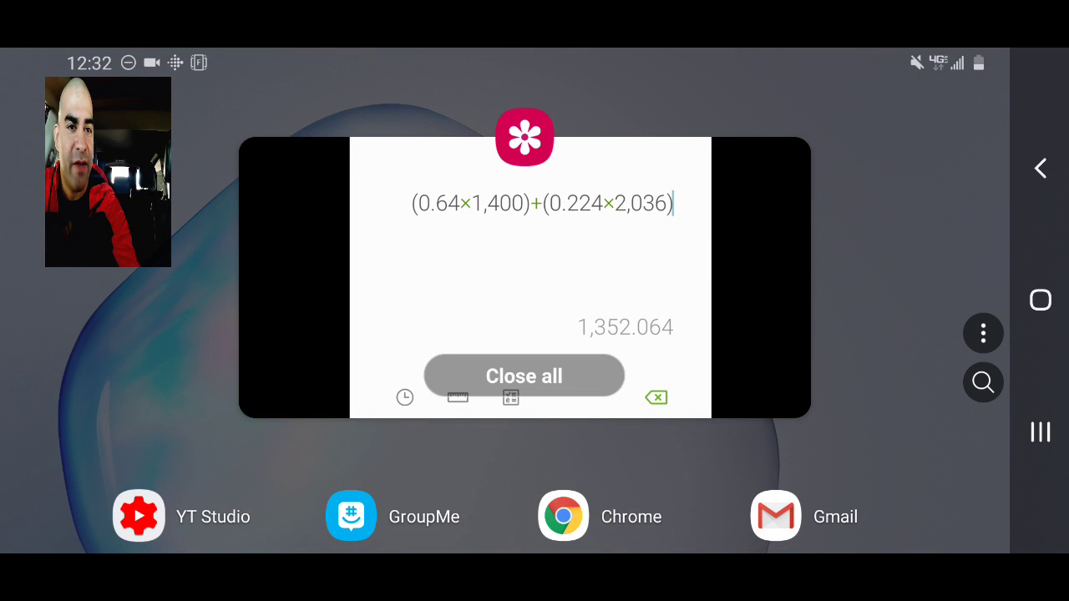
Reopen the Calculator card holding the 1,352 trip earnings result.
{"action": "left_click", "coordinate": [524, 375]}
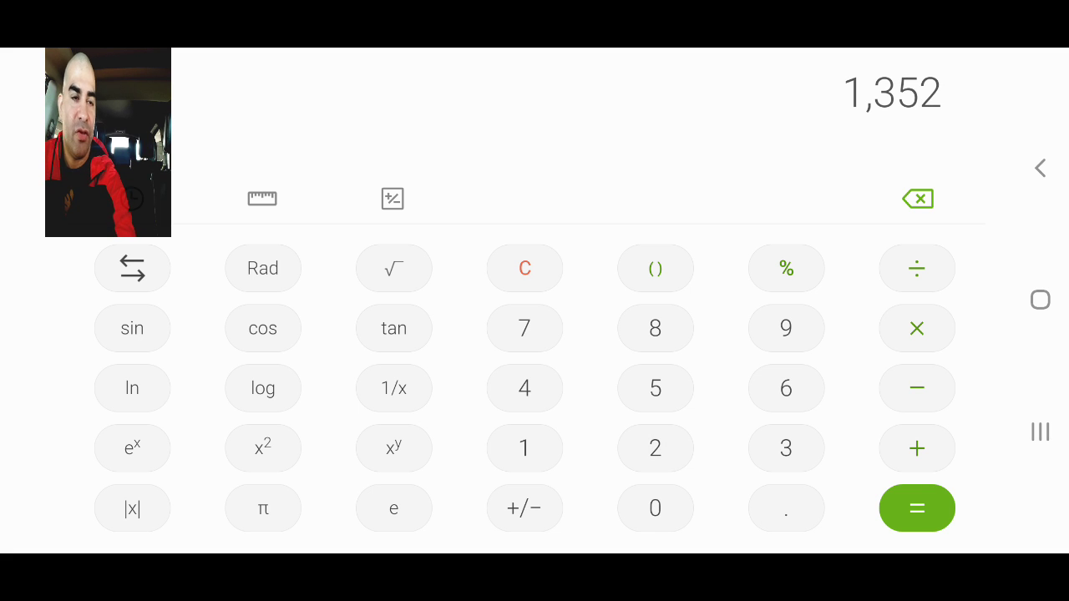
Subtract 52 from 1,352 to get 1,300, then enter 7 × 45 previewing 315.
{"action": "left_click", "coordinate": [916, 387]}
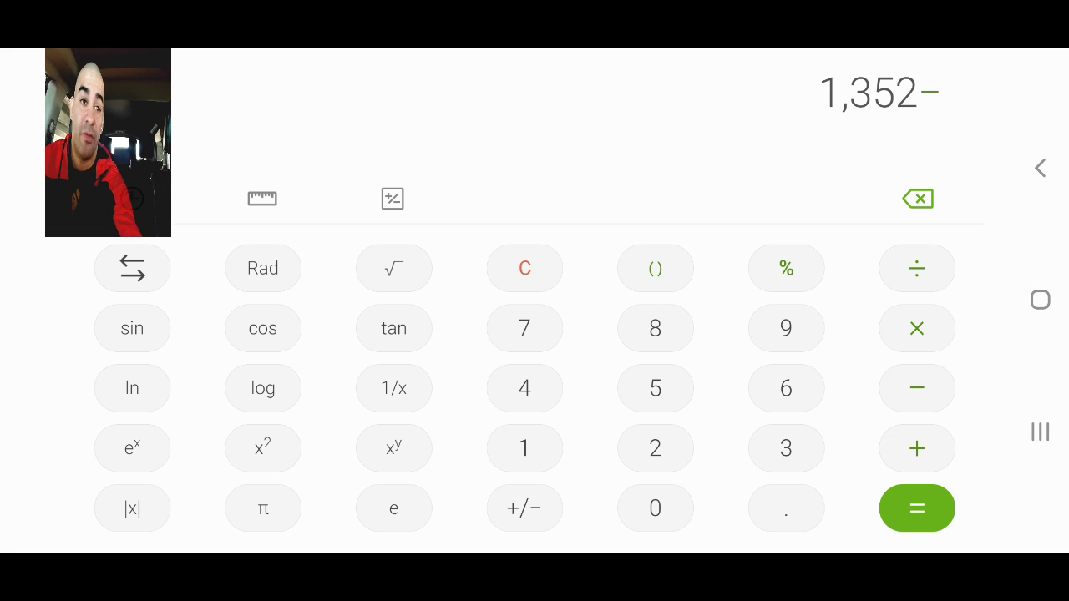
{"action": "left_click", "coordinate": [654, 448]}
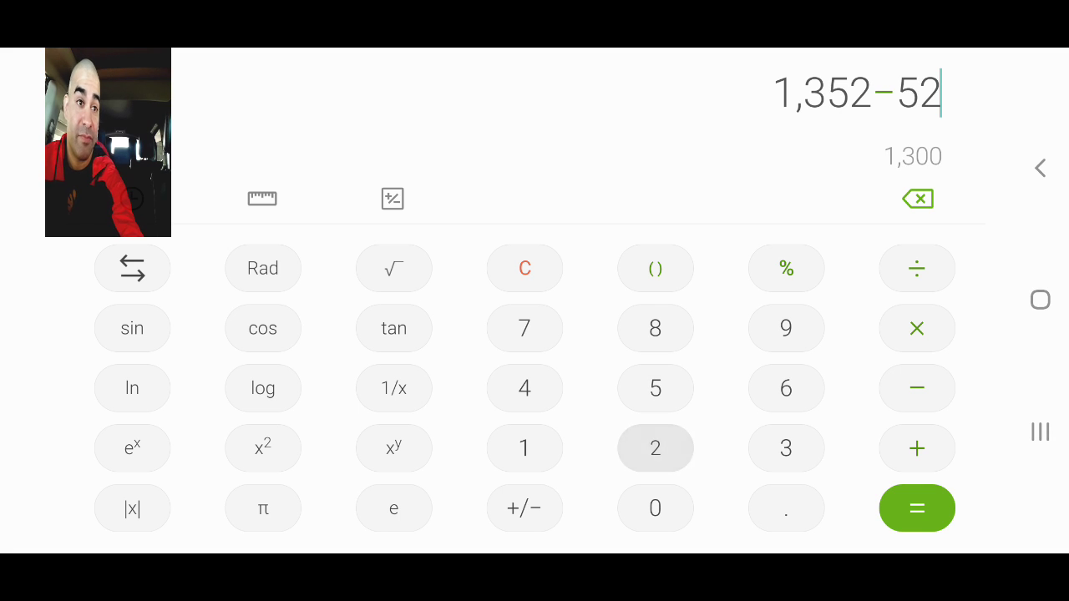
{"action": "left_click", "coordinate": [917, 508]}
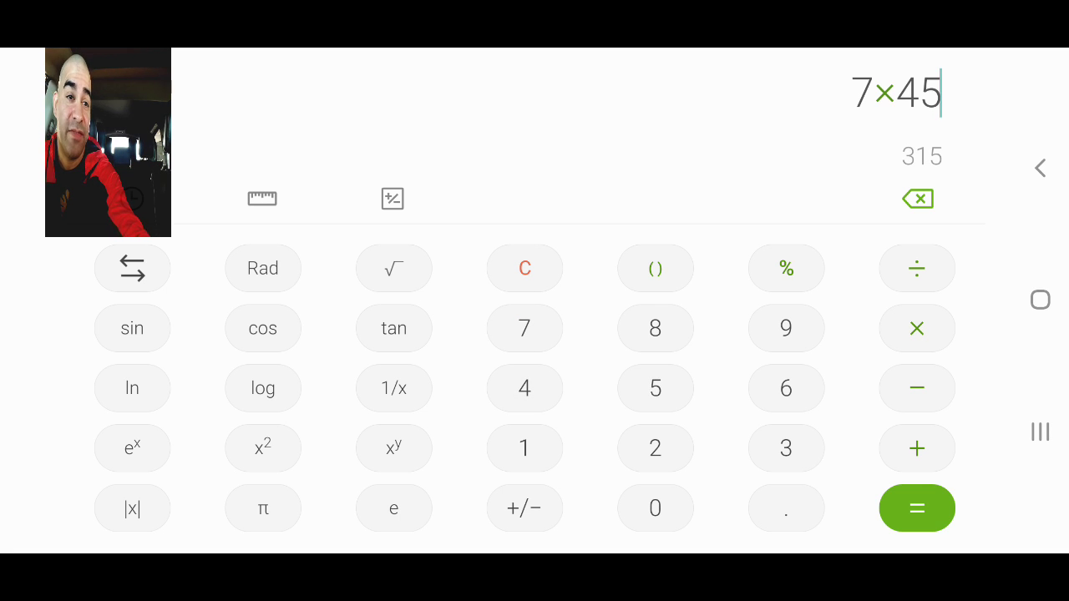
Evaluate 7 × 45 as 315, then enter 1,300 − 315 previewing 985.
{"action": "left_click", "coordinate": [916, 508]}
{"action": "type", "text": "1,300−315"}
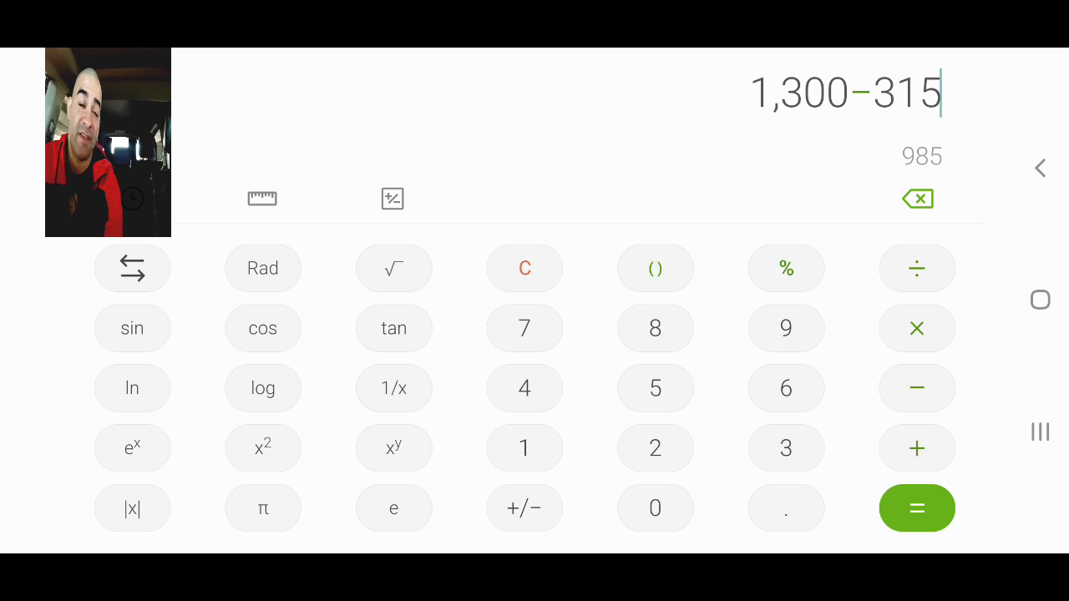
Evaluate 985, then subtract 60 for 925 and 35 for a net of 890.
{"action": "left_click", "coordinate": [917, 508]}
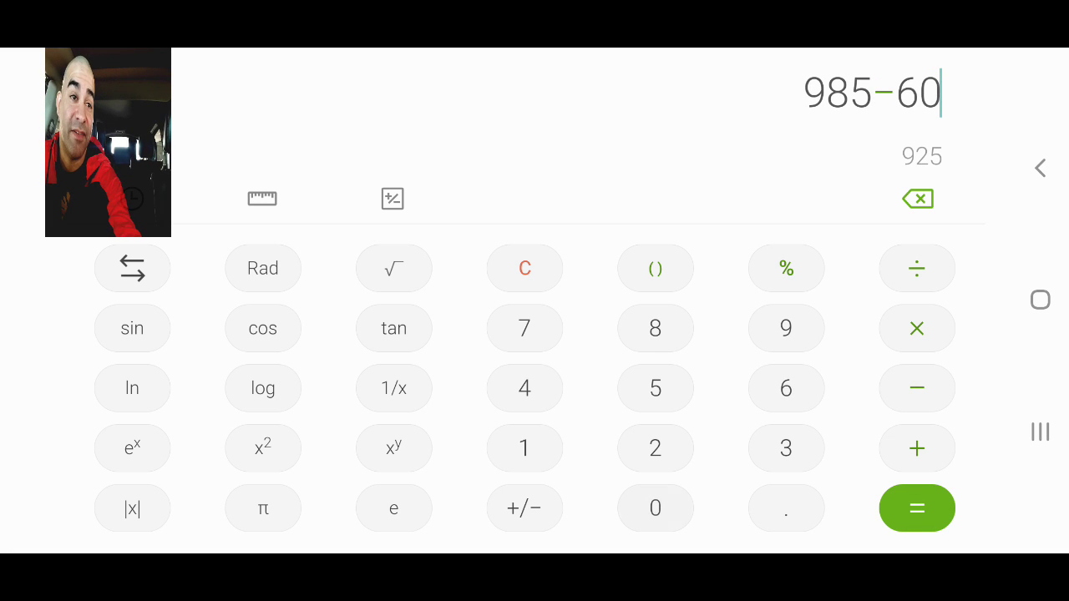
{"action": "left_click", "coordinate": [918, 508]}
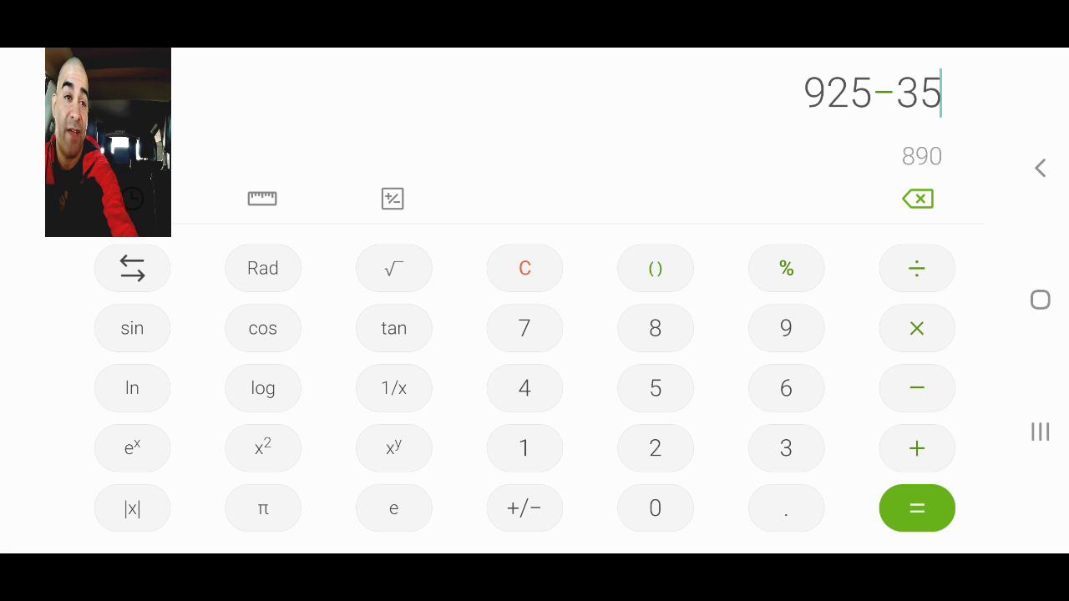
{"action": "left_click", "coordinate": [917, 507]}
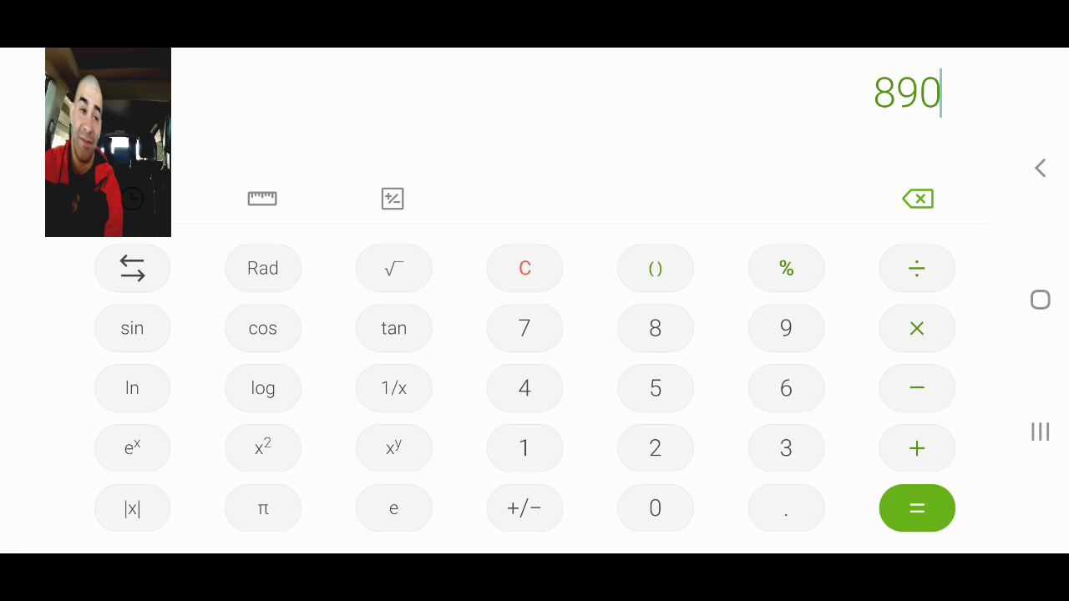
Divide 890 by 2,800 to get 0.3178571429 per mile, then restore 890.
{"action": "left_click", "coordinate": [916, 268]}
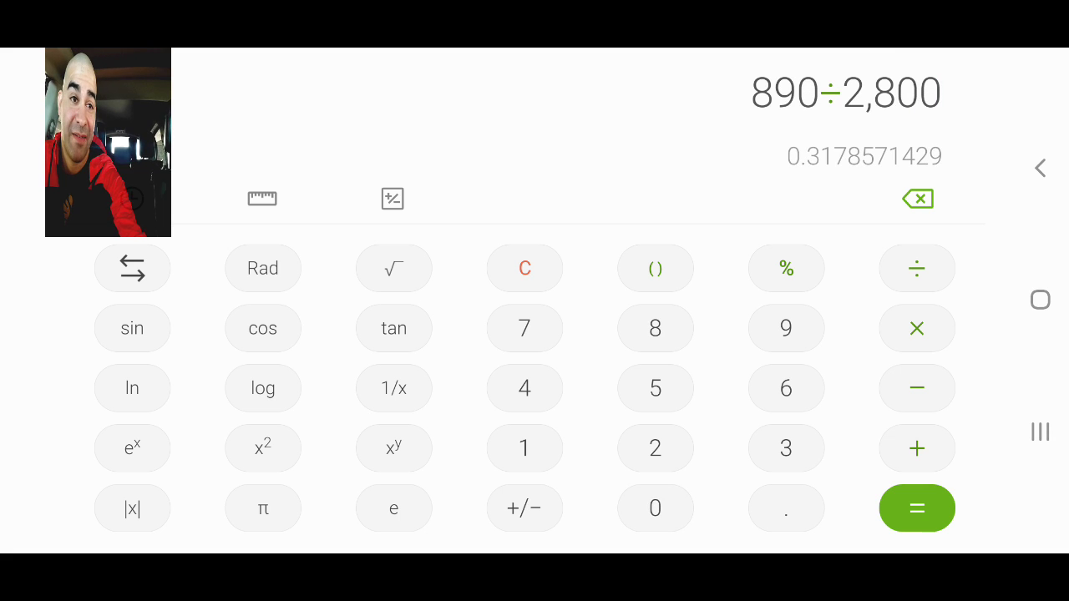
{"action": "left_click", "coordinate": [917, 508]}
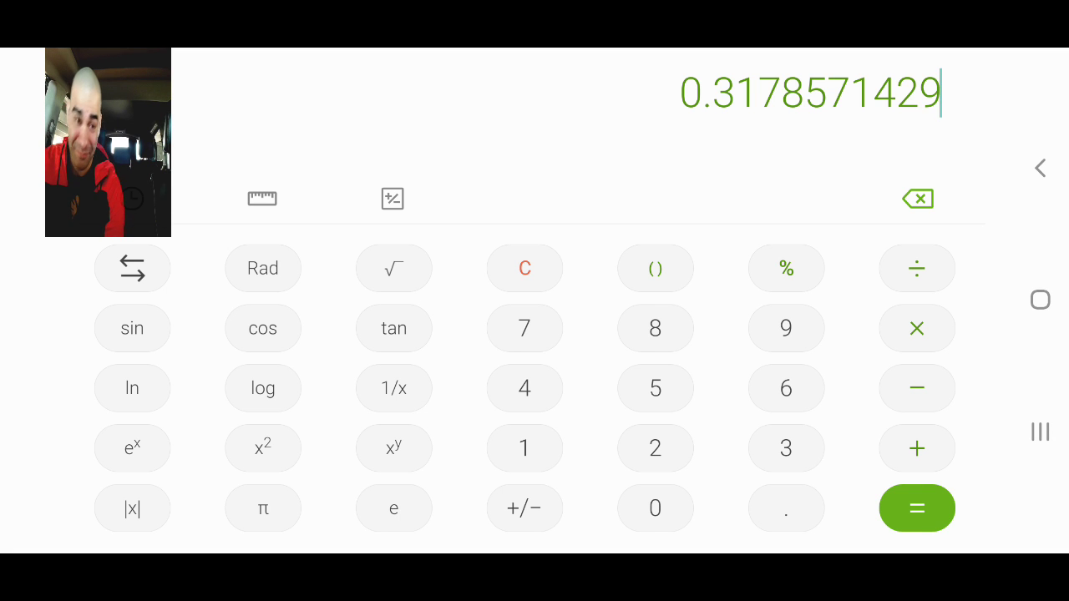
{"action": "left_click", "coordinate": [524, 268]}
{"action": "type", "text": "890"}
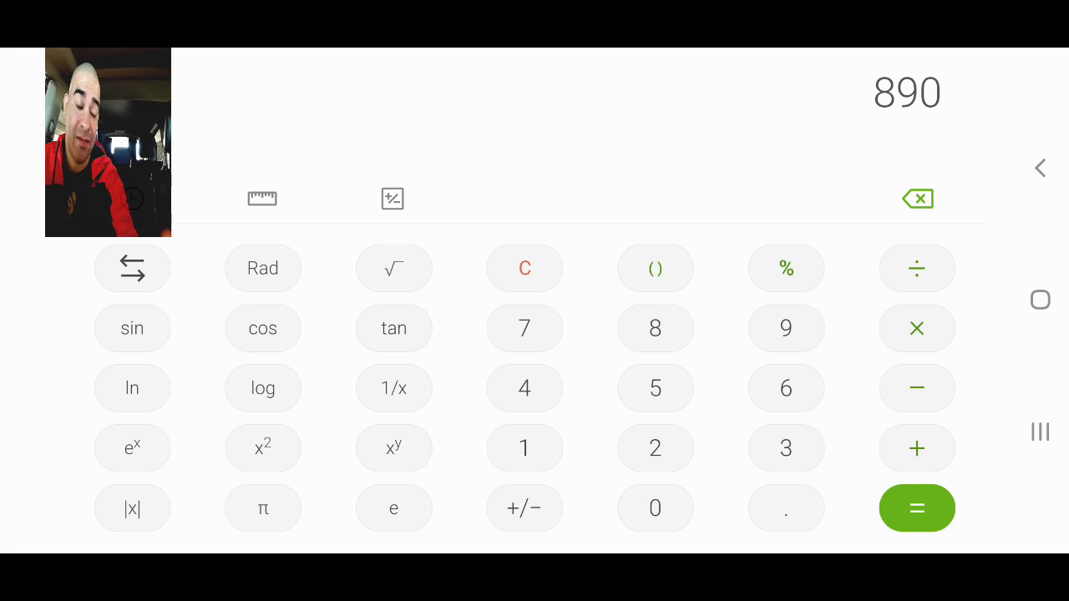
Divide 890 by 38 to get 23.4210526316 per hour.
{"action": "left_click", "coordinate": [916, 268]}
{"action": "type", "text": "÷38"}
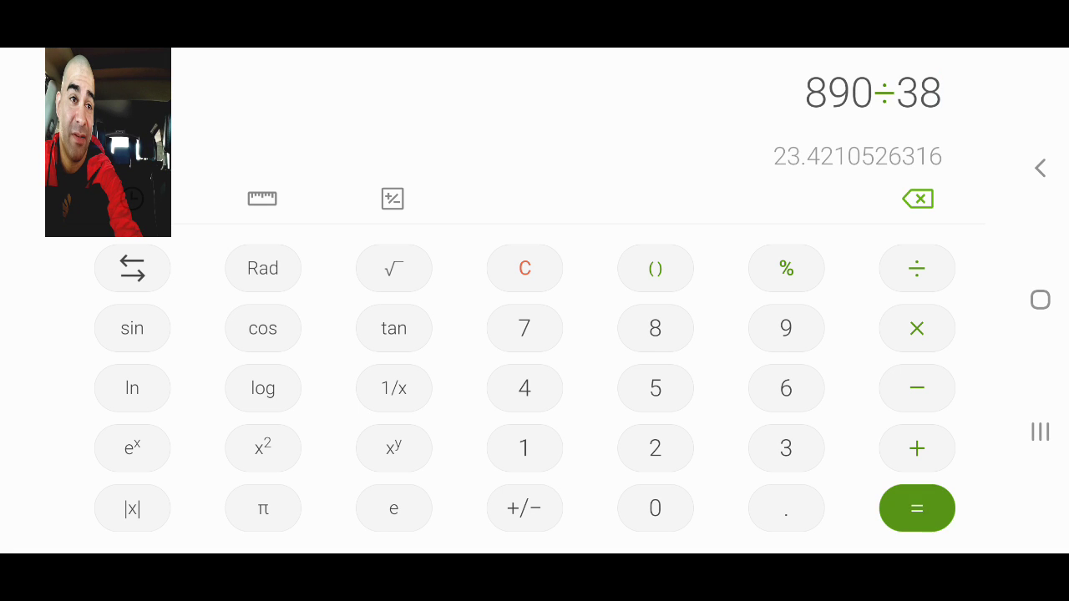
{"action": "left_click", "coordinate": [916, 508]}
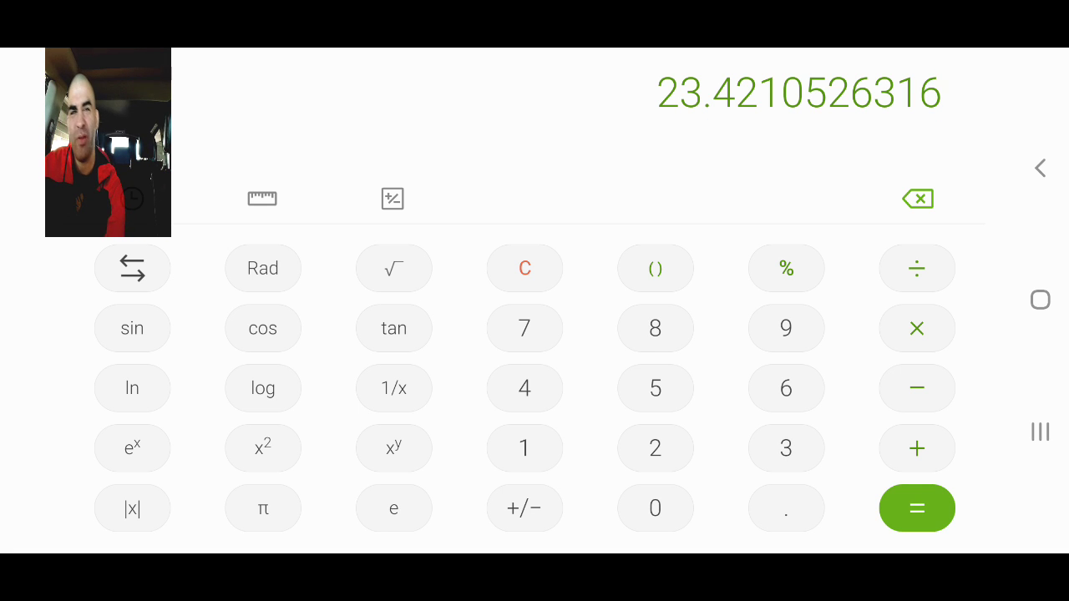